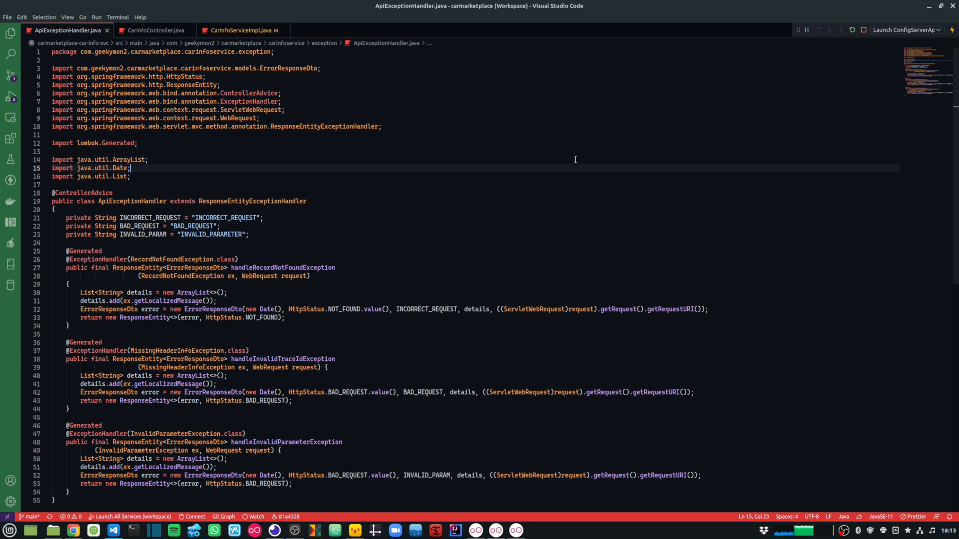
- View the CarInfoService interface with its car make, model and model-type method declarations
left_click(514, 151)
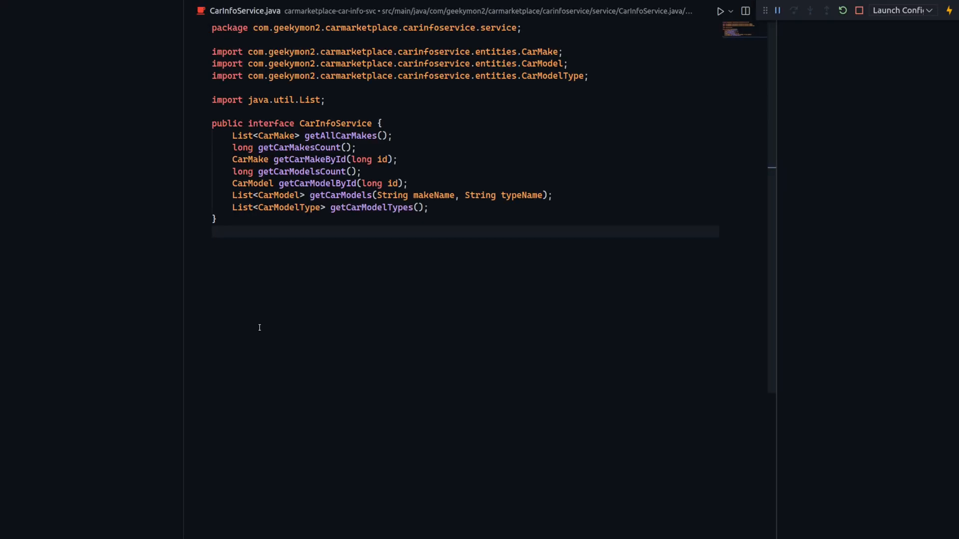
mouse_move(477, 216)
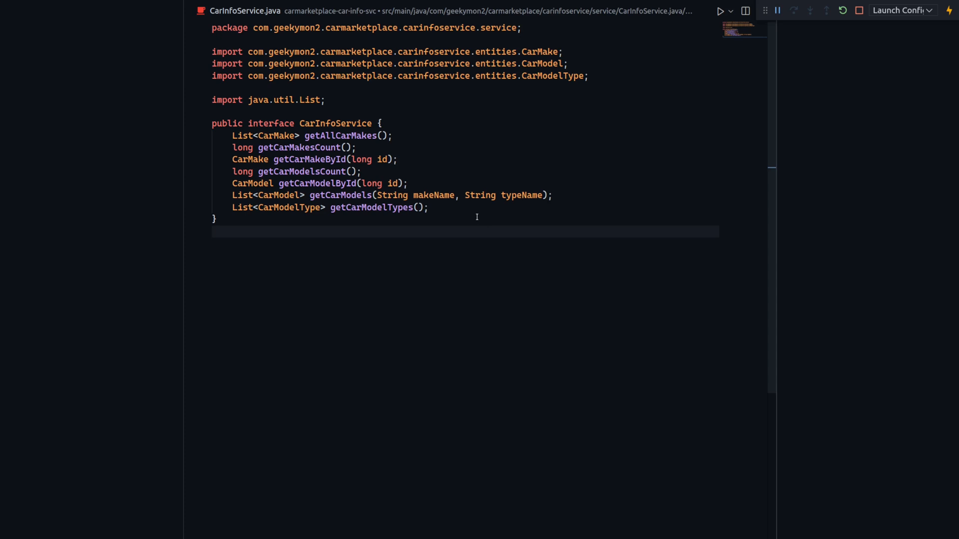
mouse_move(493, 244)
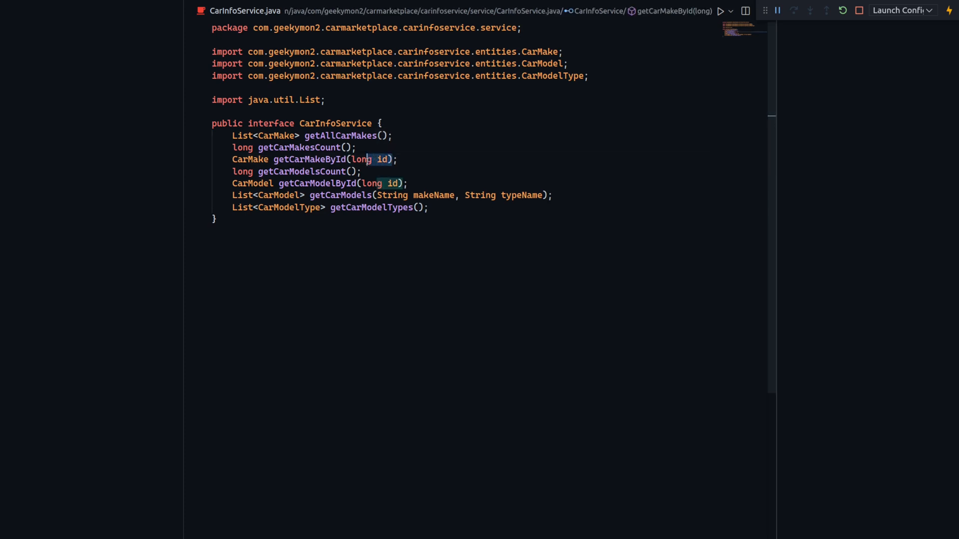
mouse_move(434, 196)
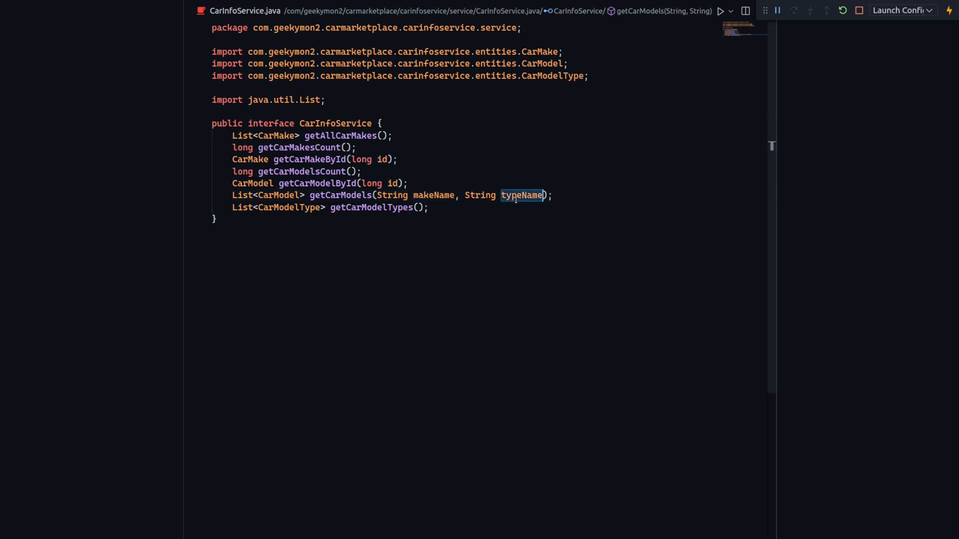
- Navigate toward the CarInfoServiceImpl implementation of getCarMakeById
left_click(354, 237)
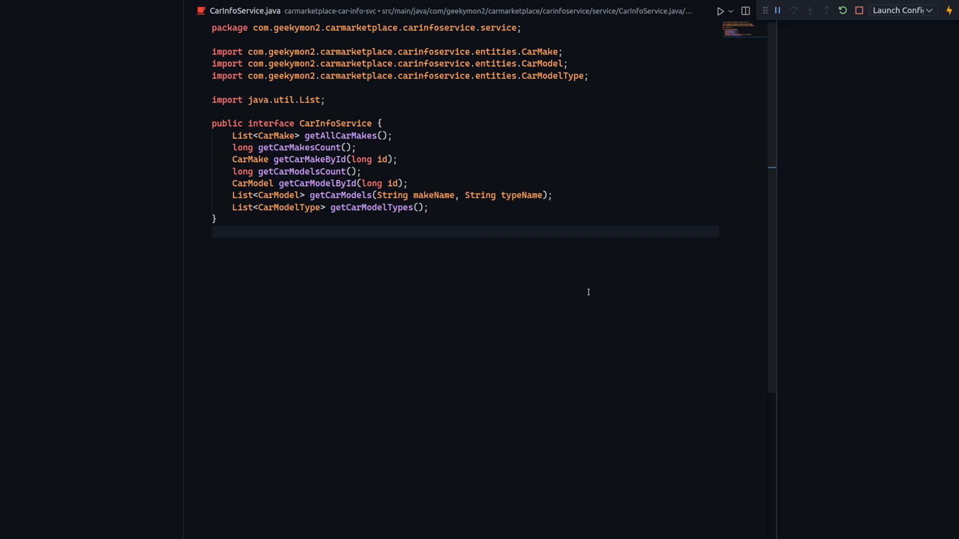
mouse_move(272, 343)
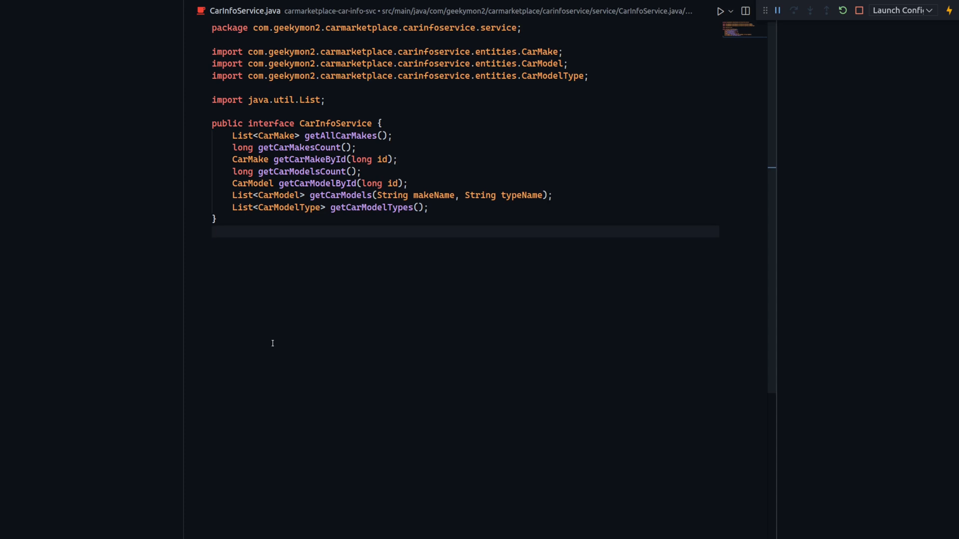
mouse_move(284, 156)
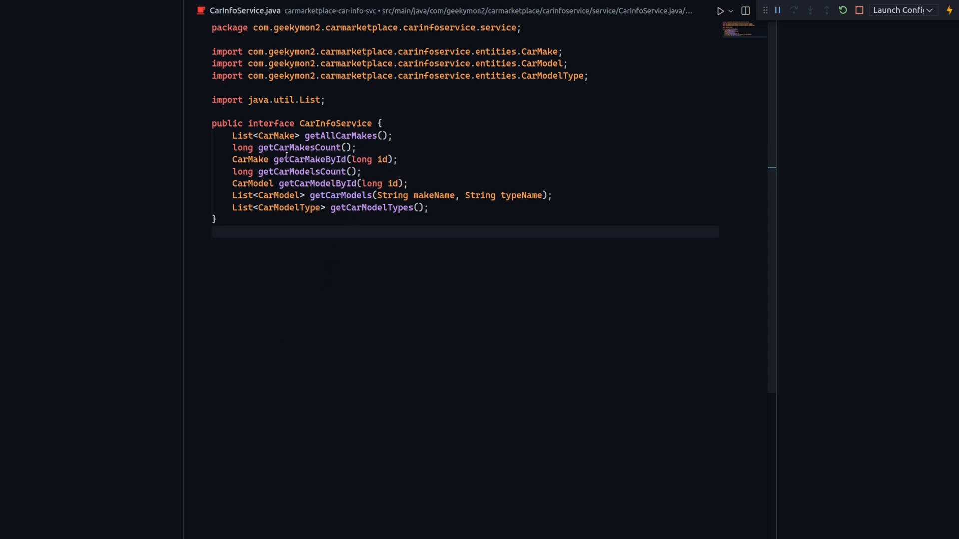
mouse_move(309, 159)
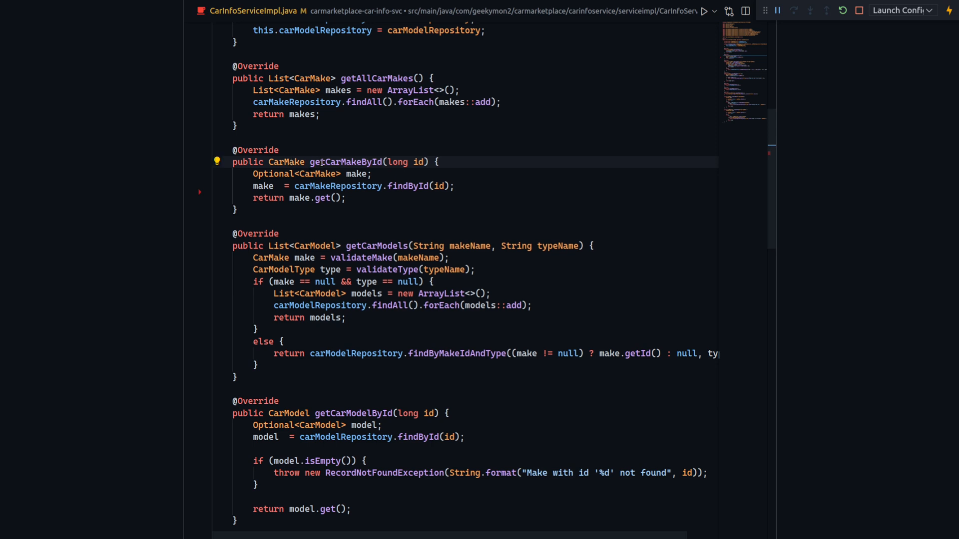
mouse_move(337, 186)
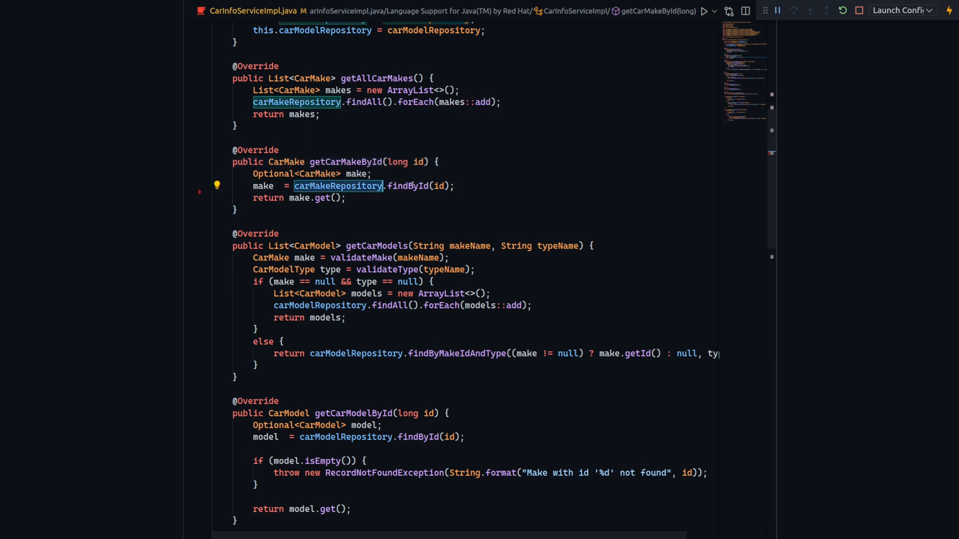
mouse_move(408, 186)
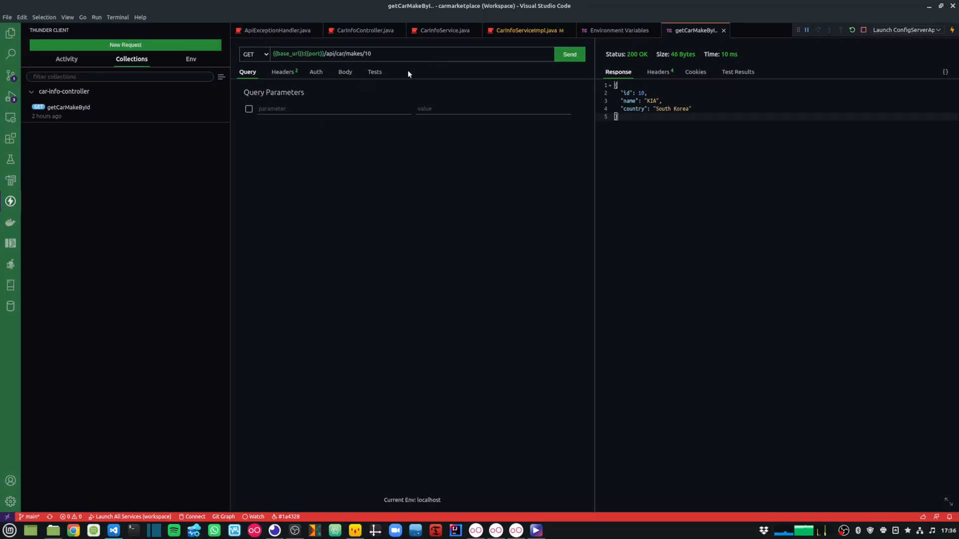
mouse_move(259, 220)
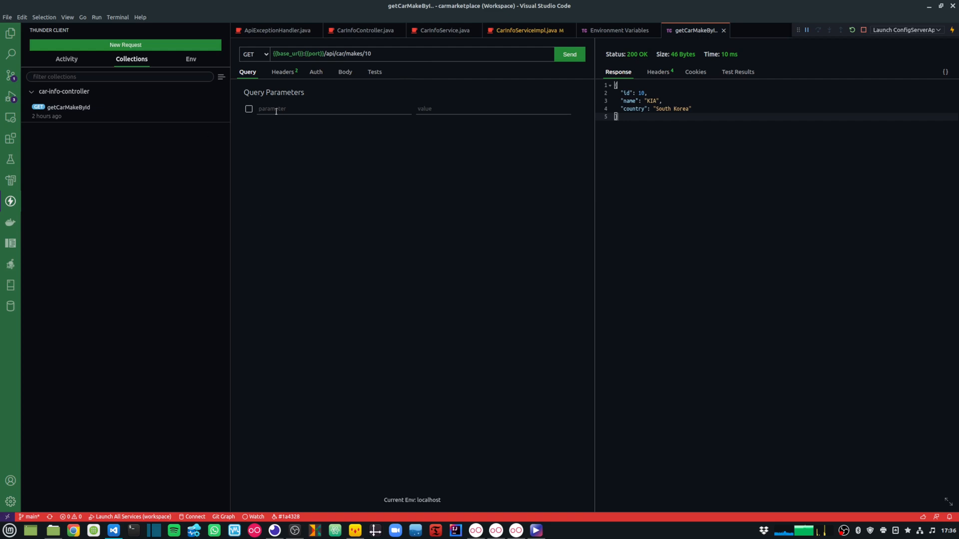
- Request car make id 100 and receive the 500 Internal Server Error with NoSuchElementException trace
left_click(379, 54)
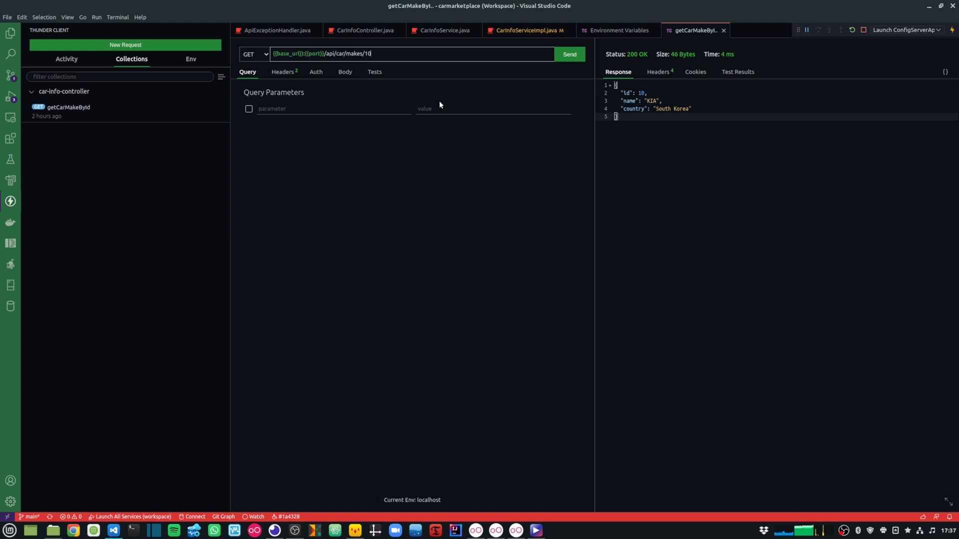
mouse_move(451, 108)
type("0")
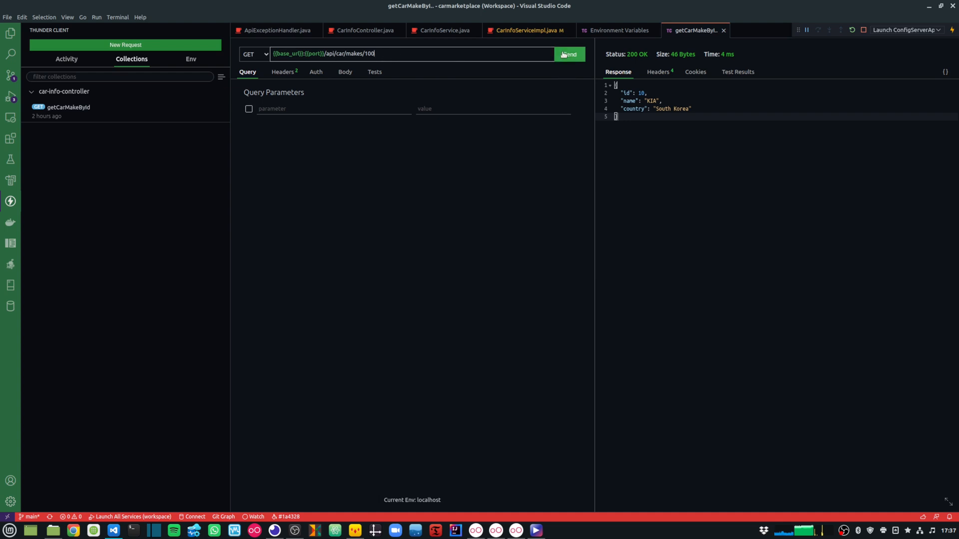
left_click(568, 54)
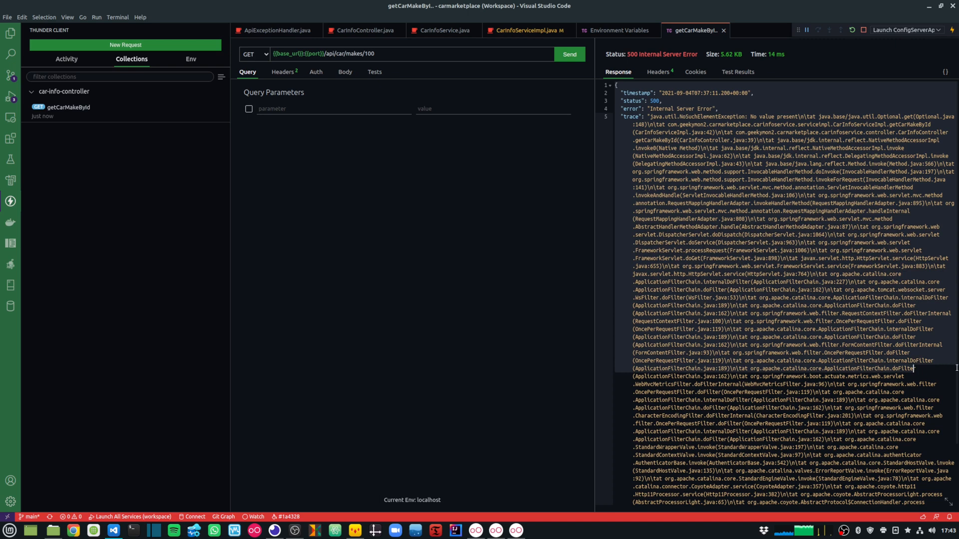
mouse_move(714, 186)
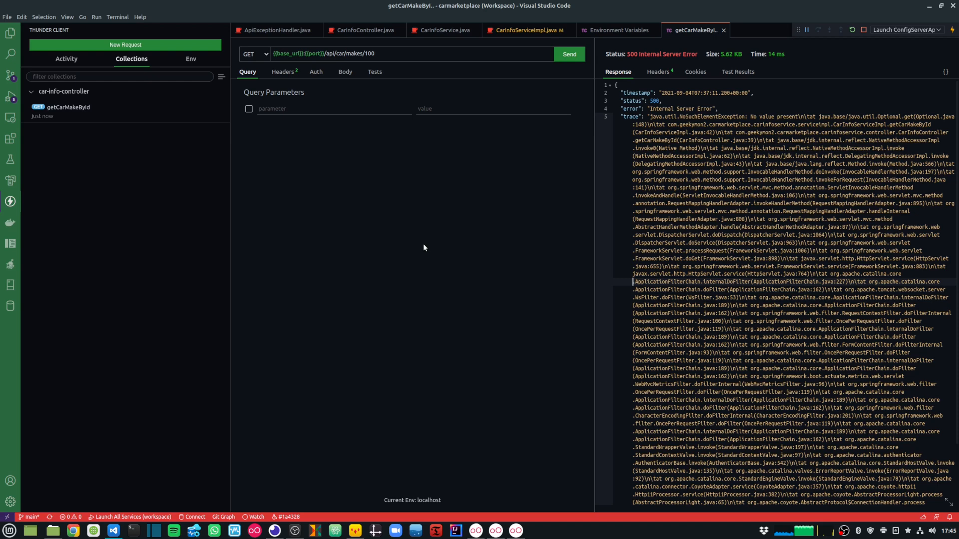
mouse_move(365, 261)
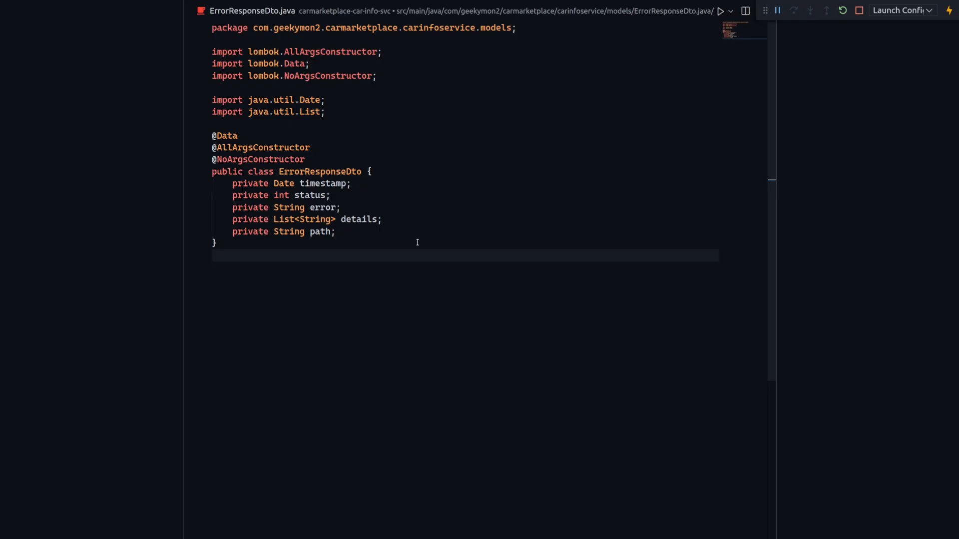
mouse_move(445, 63)
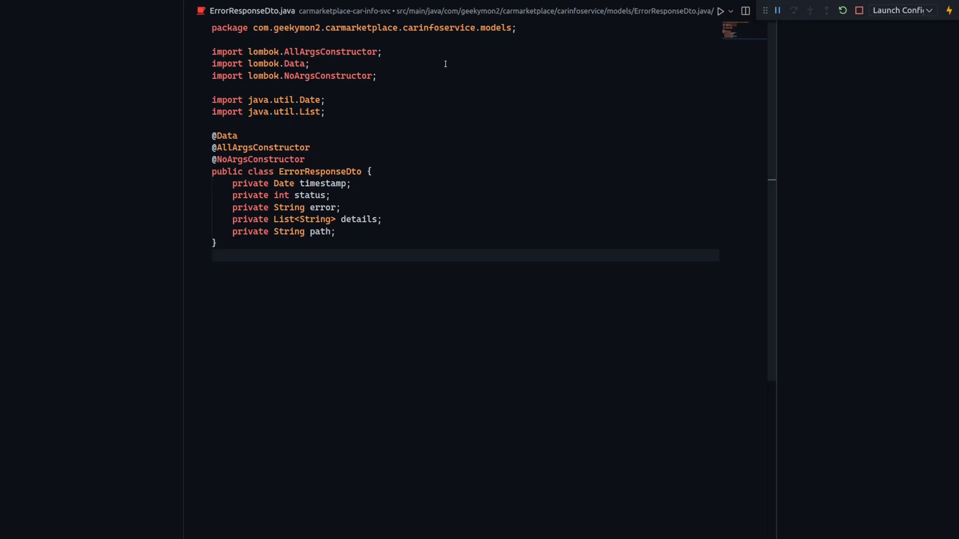
mouse_move(384, 269)
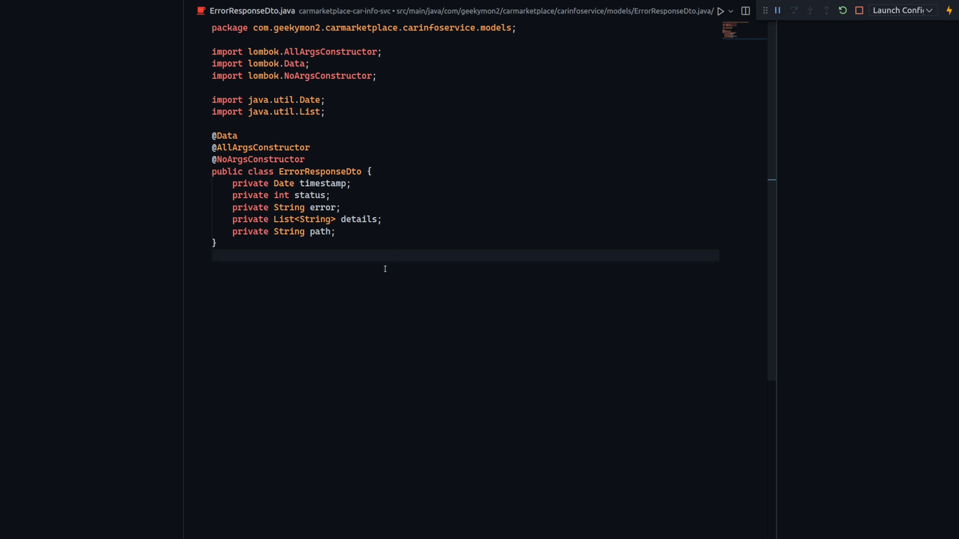
- View ErrorResponseDto with its timestamp, status, error, details and path fields
double_click(319, 231)
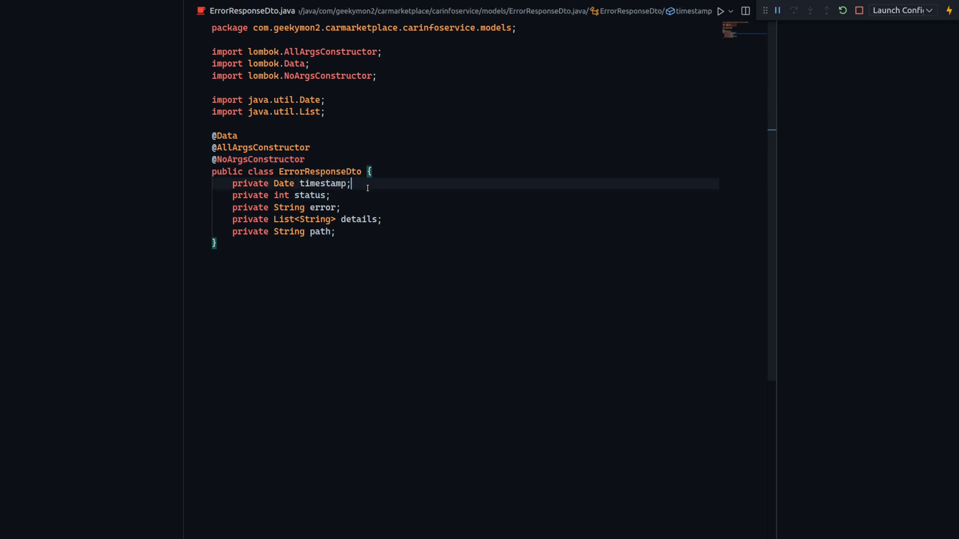
mouse_move(356, 240)
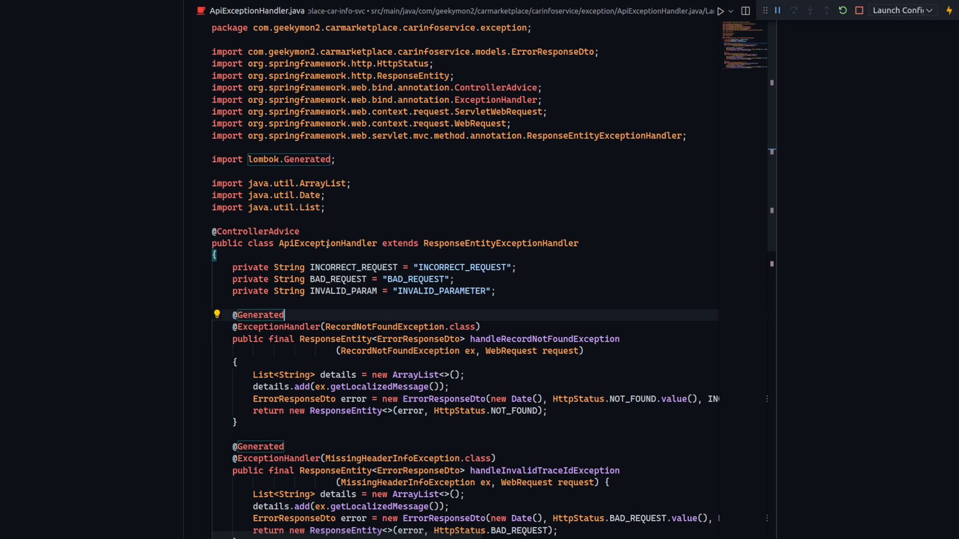
mouse_move(327, 243)
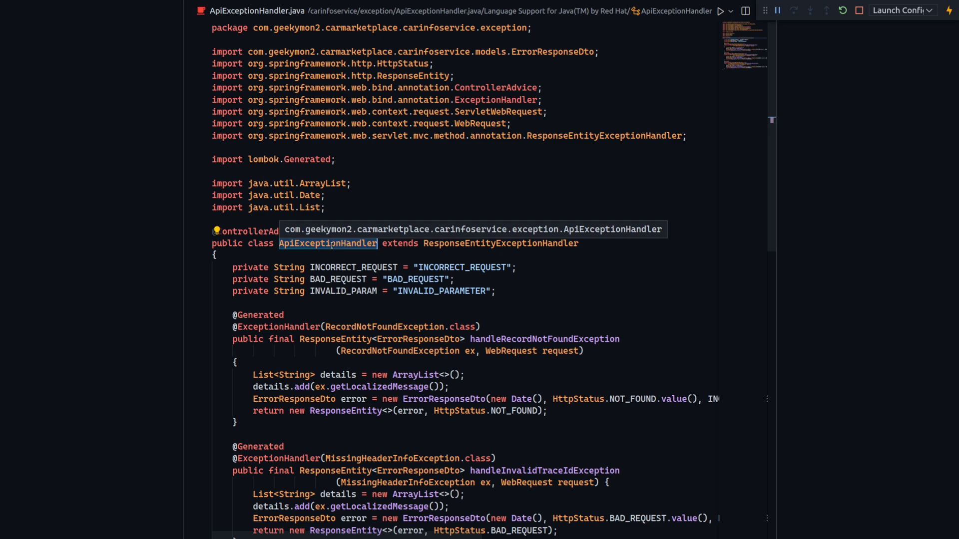
- Follow the RecordNotFoundException reference to its NOT_FOUND RuntimeException class
left_click(545, 248)
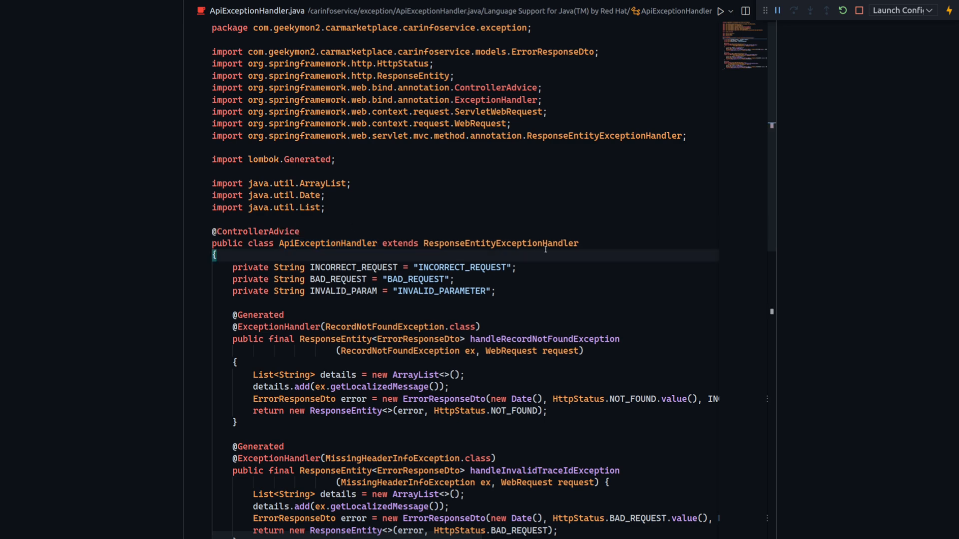
double_click(500, 243)
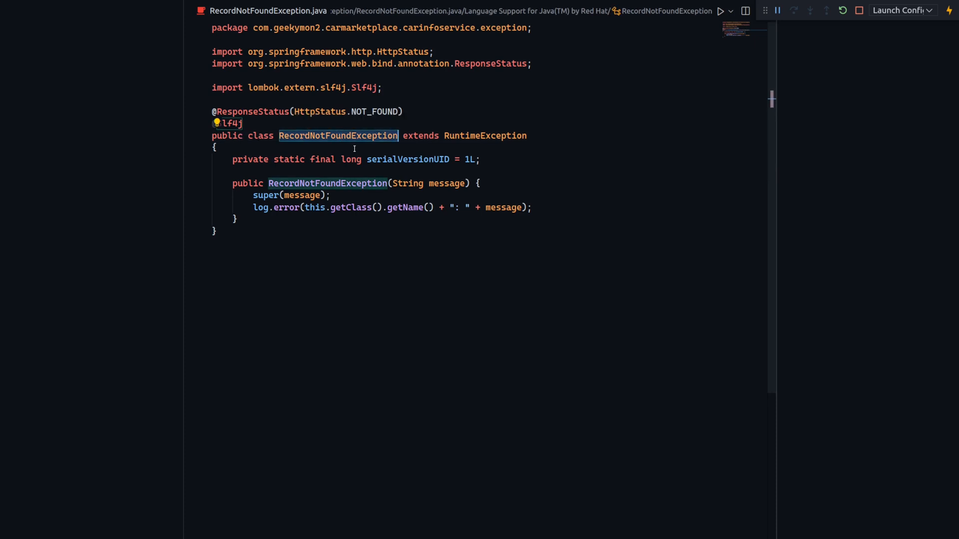
mouse_move(485, 136)
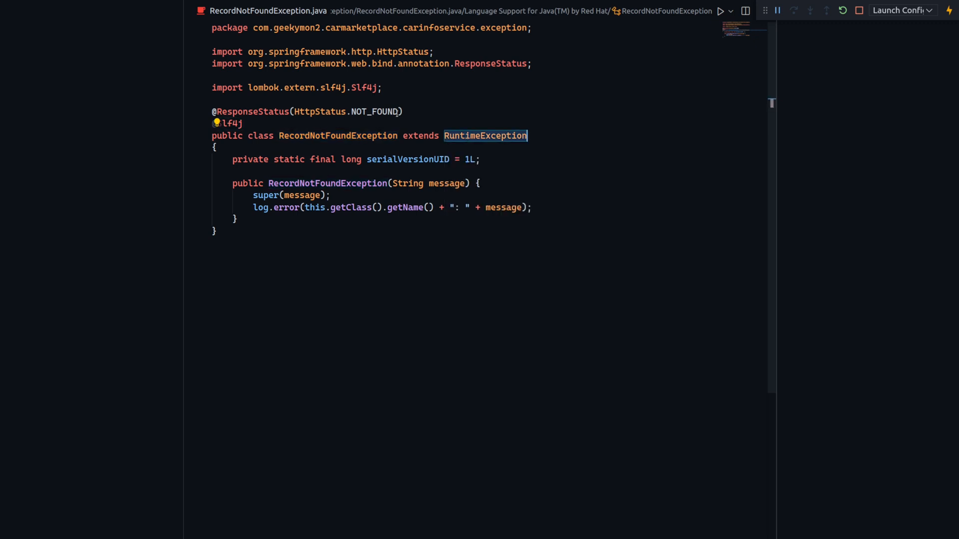
mouse_move(252, 111)
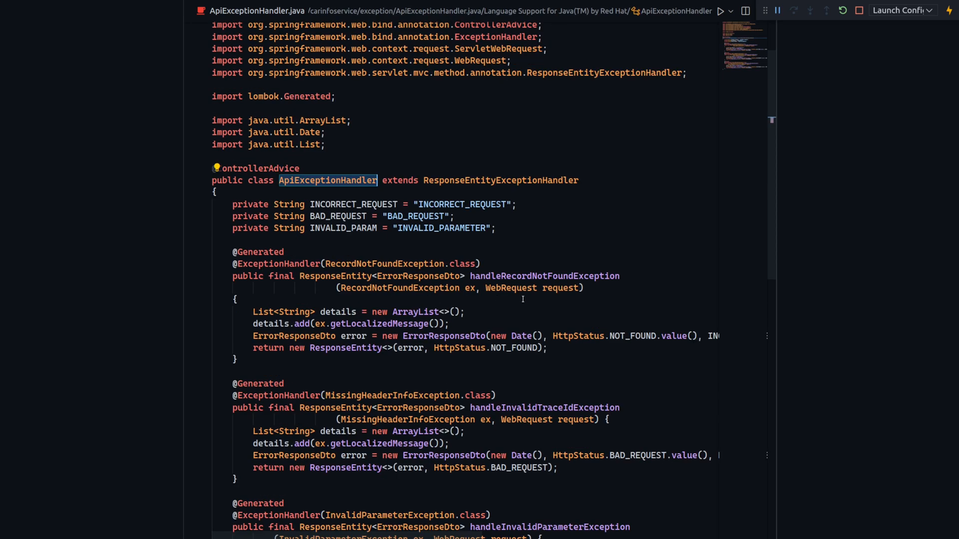
- Inspect handleRecordNotFoundException, then bring up CarInfoServiceImpl at getCarMakeById
double_click(543, 276)
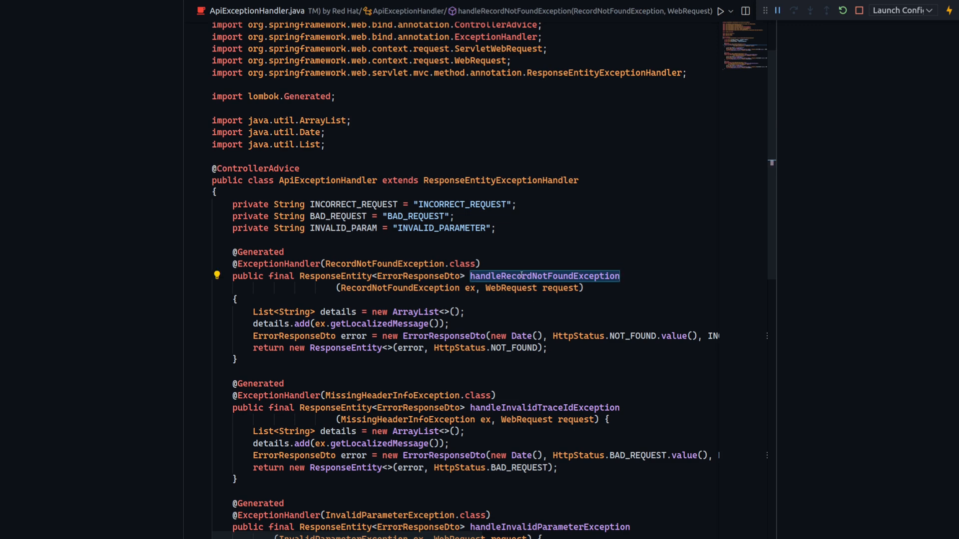
mouse_move(274, 264)
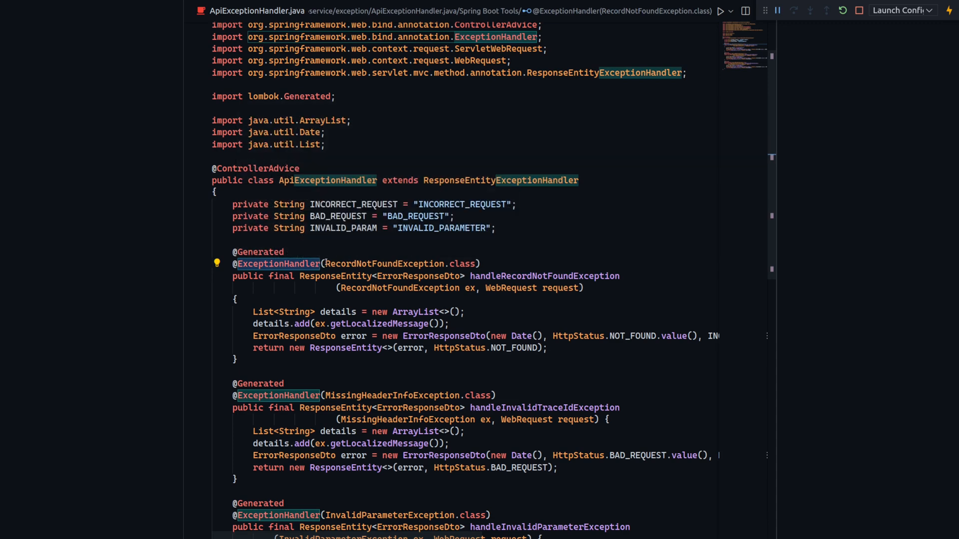
mouse_move(385, 264)
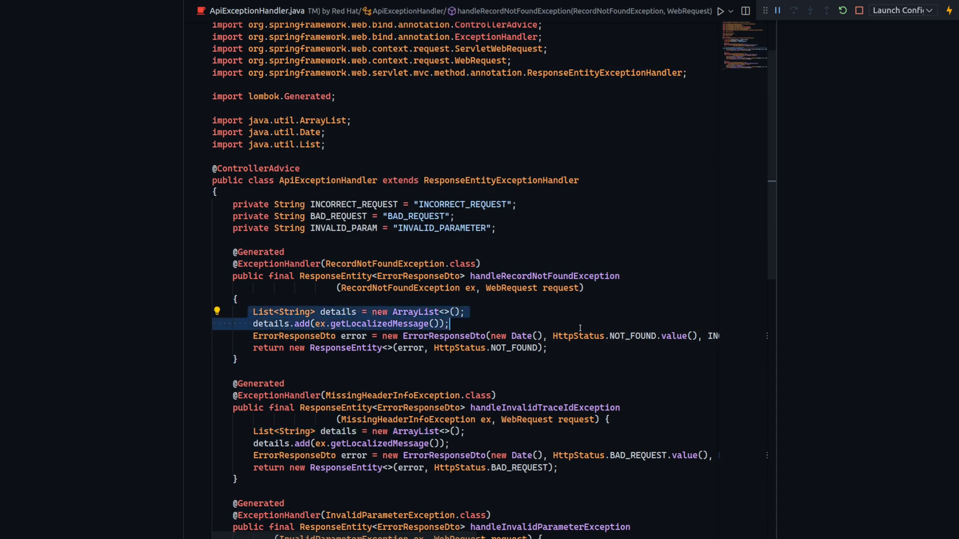
left_click(708, 336)
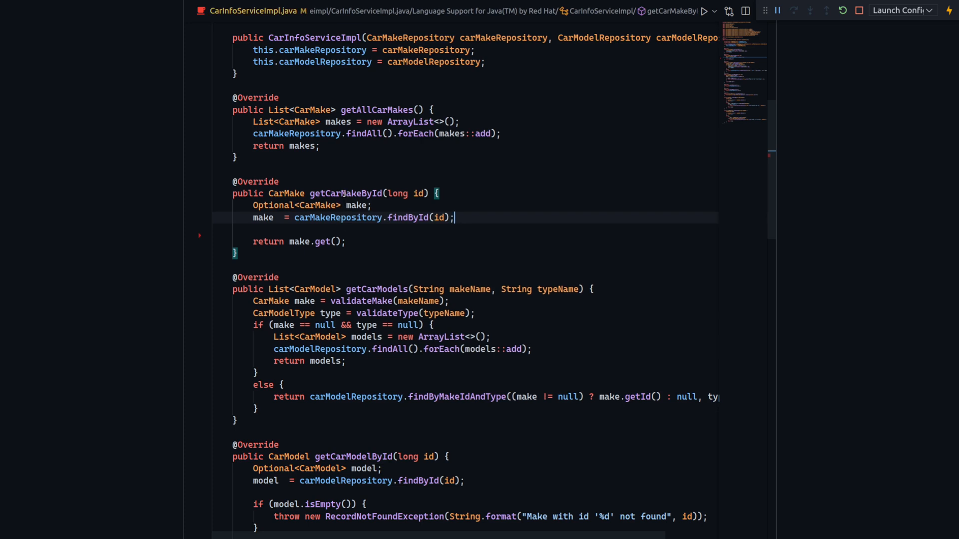
mouse_move(336, 217)
type("if (make.isEmpty()) {")
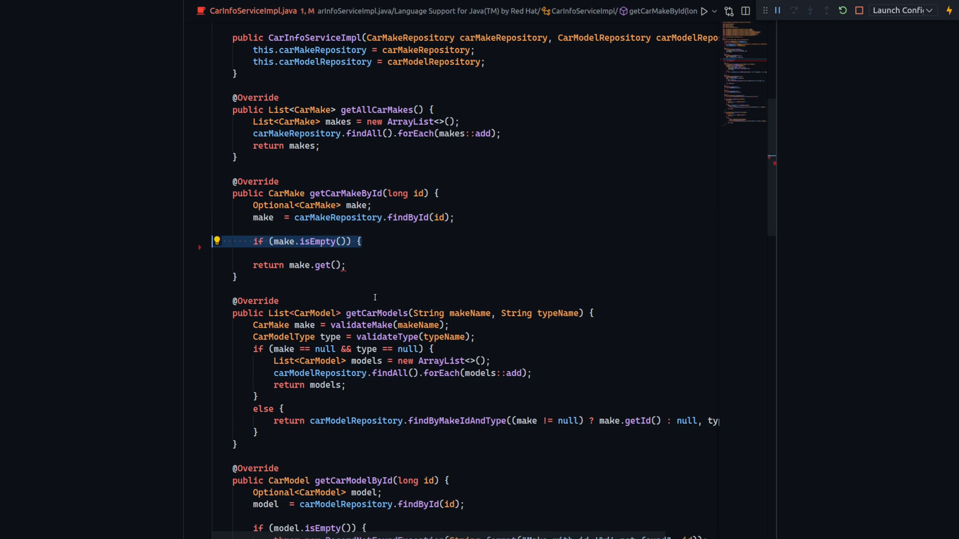
- Throw RecordNotFoundException "Make with id '%d' not found" when the make Optional is empty
key("Enter")
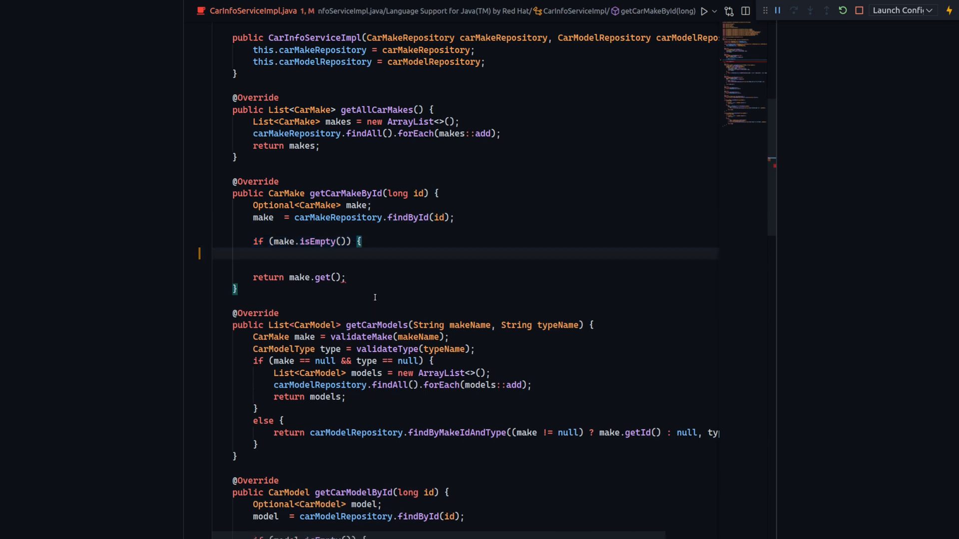
type("throw new RecordNotFoundException(String.format(\"Make with id '%d' not found\", id));")
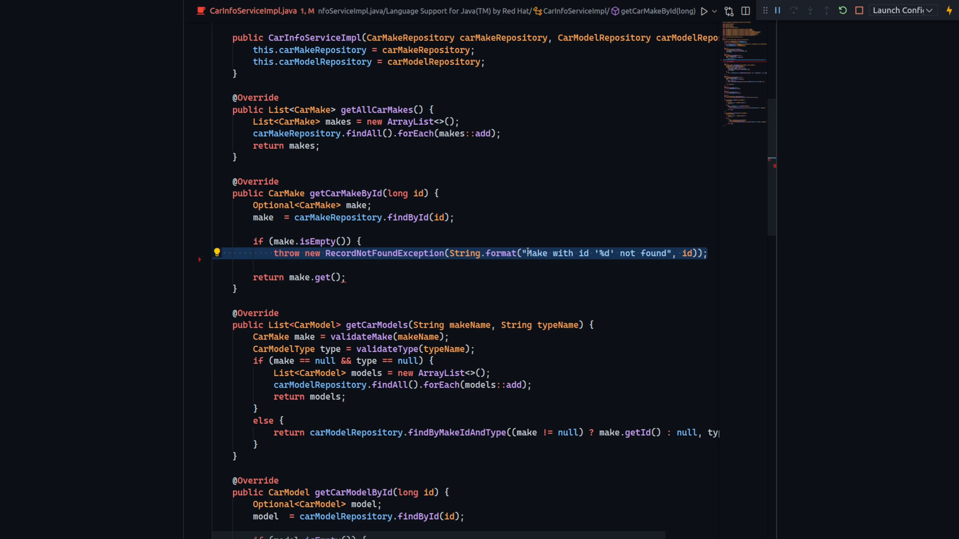
left_click(525, 253)
type("}")
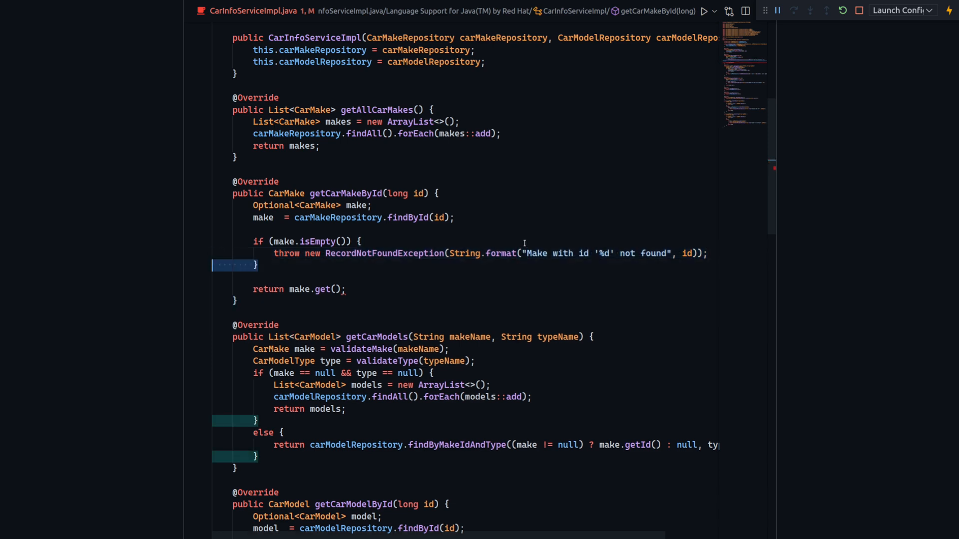
left_click(293, 241)
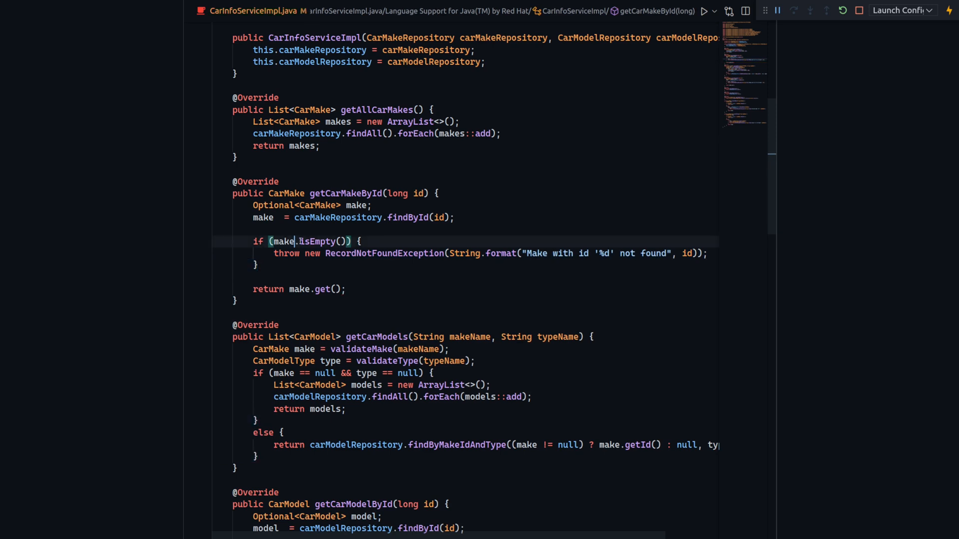
double_click(385, 253)
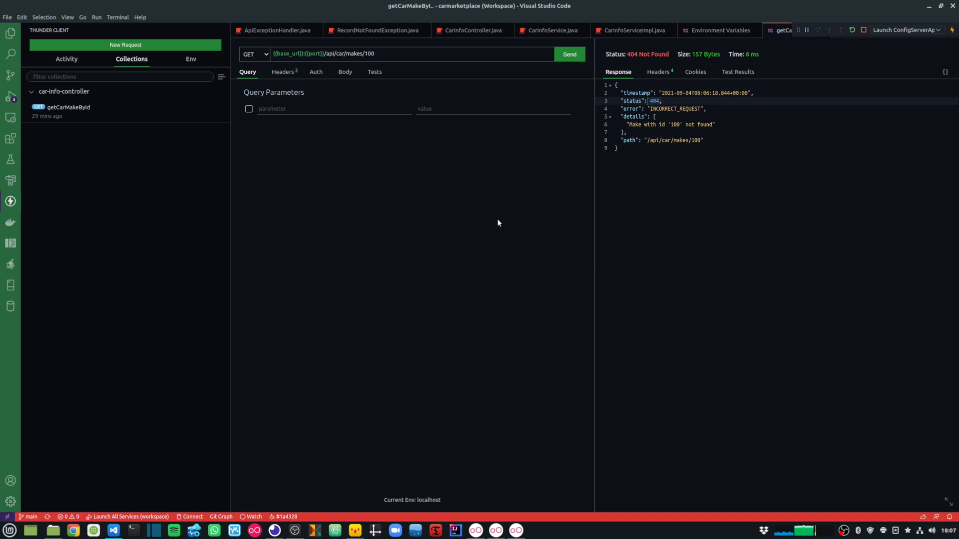
- Return to ApiExceptionHandler.java showing the InvalidParameterException handler
left_click(696, 207)
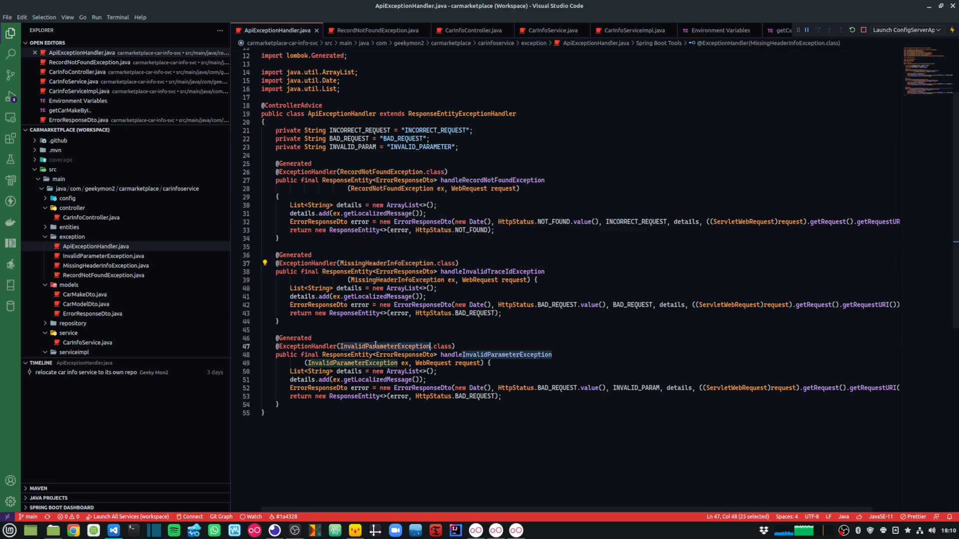
- Leave only CarInfoServiceImpl.java open, showing getCarModels validating make and type names
left_click(278, 321)
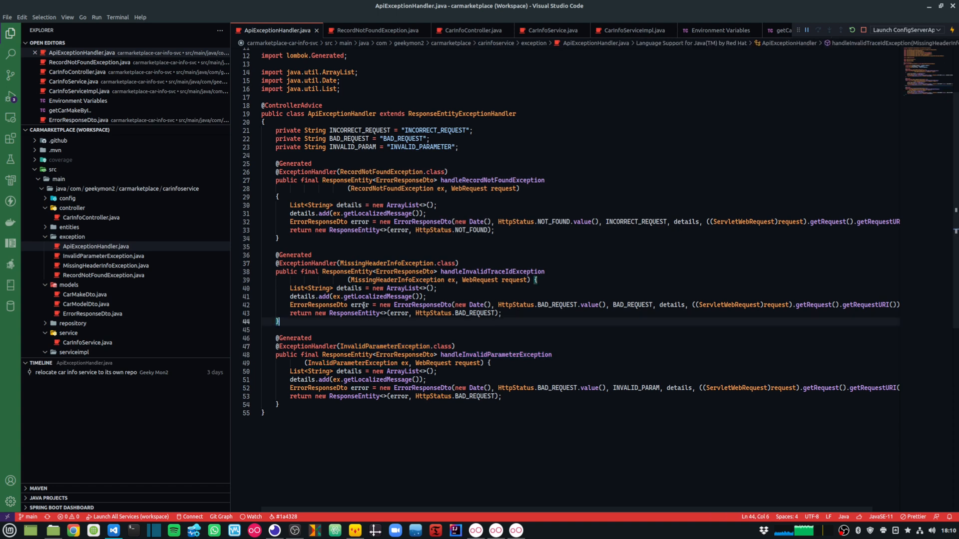
scroll("up", 3)
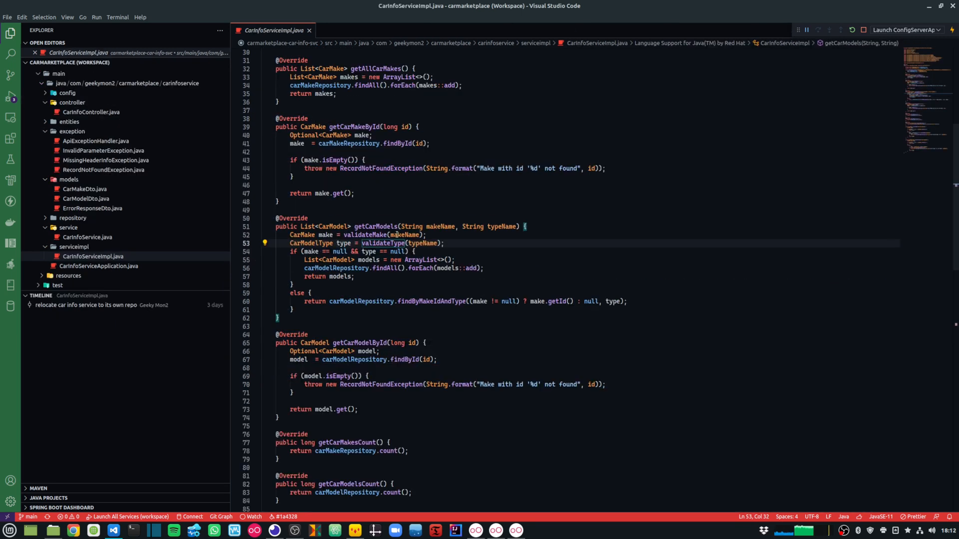
- Review the validateMake helper body, then return to ApiExceptionHandler's error-code constants and handlers
left_click(276, 201)
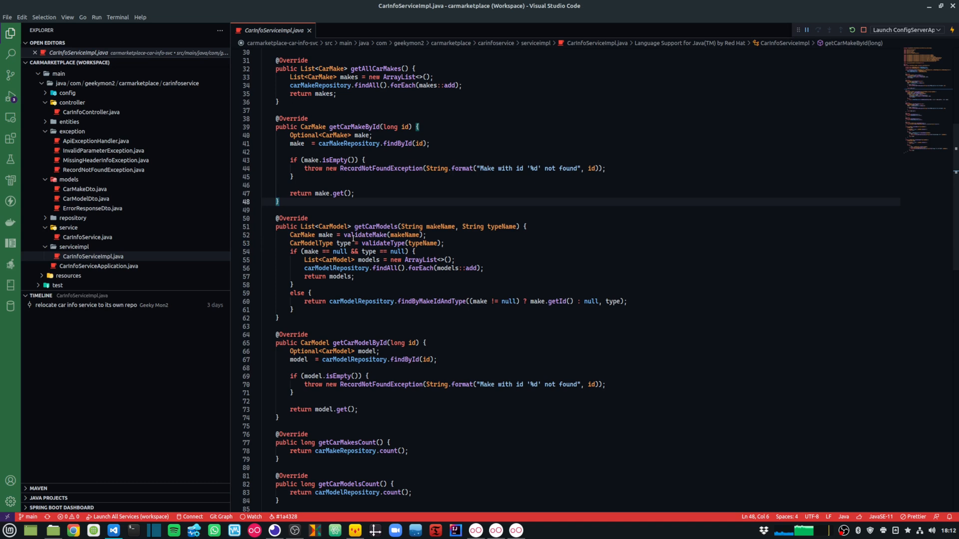
left_click(372, 235)
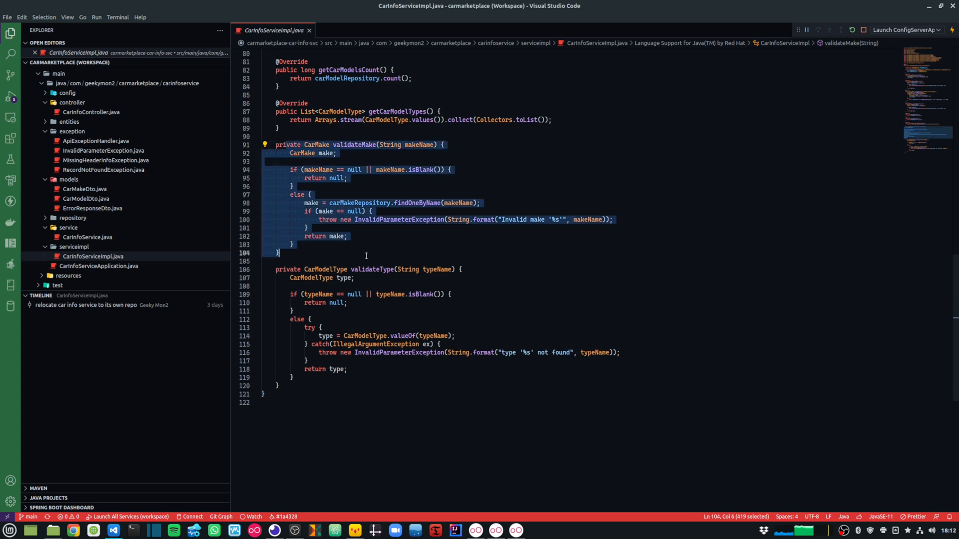
mouse_move(362, 260)
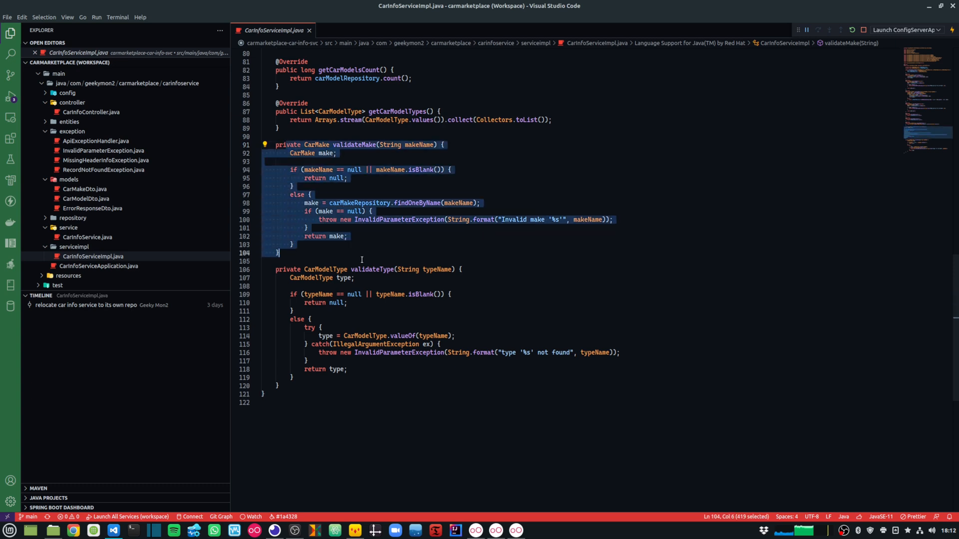
left_click(95, 141)
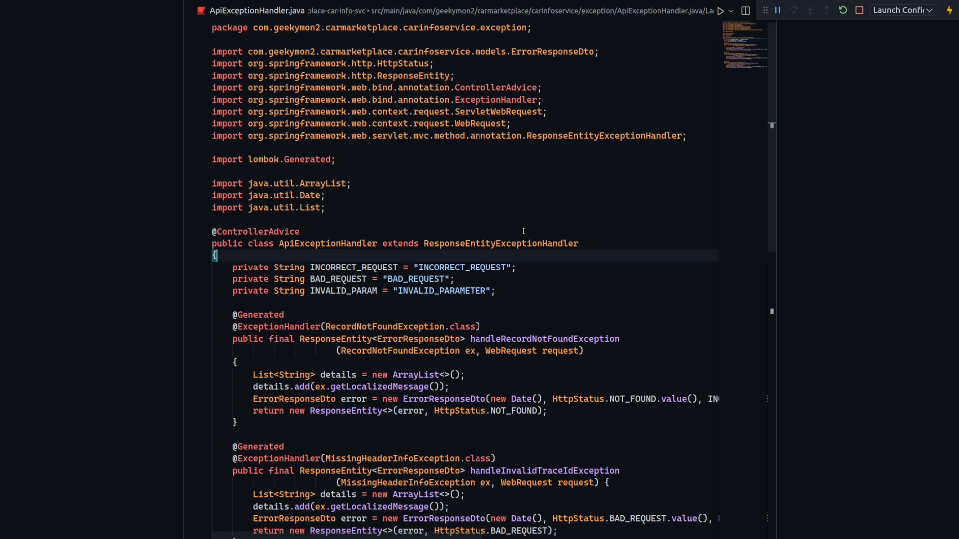
left_click(351, 183)
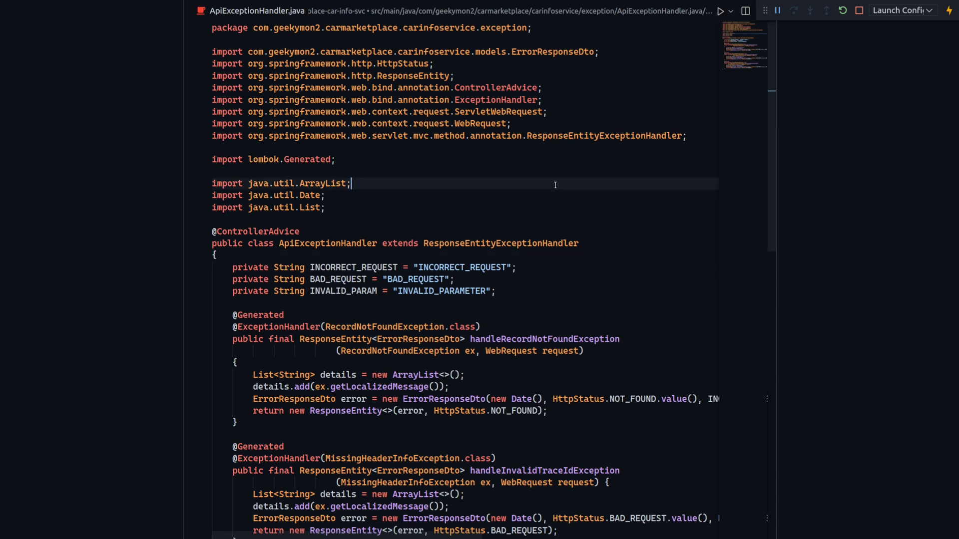